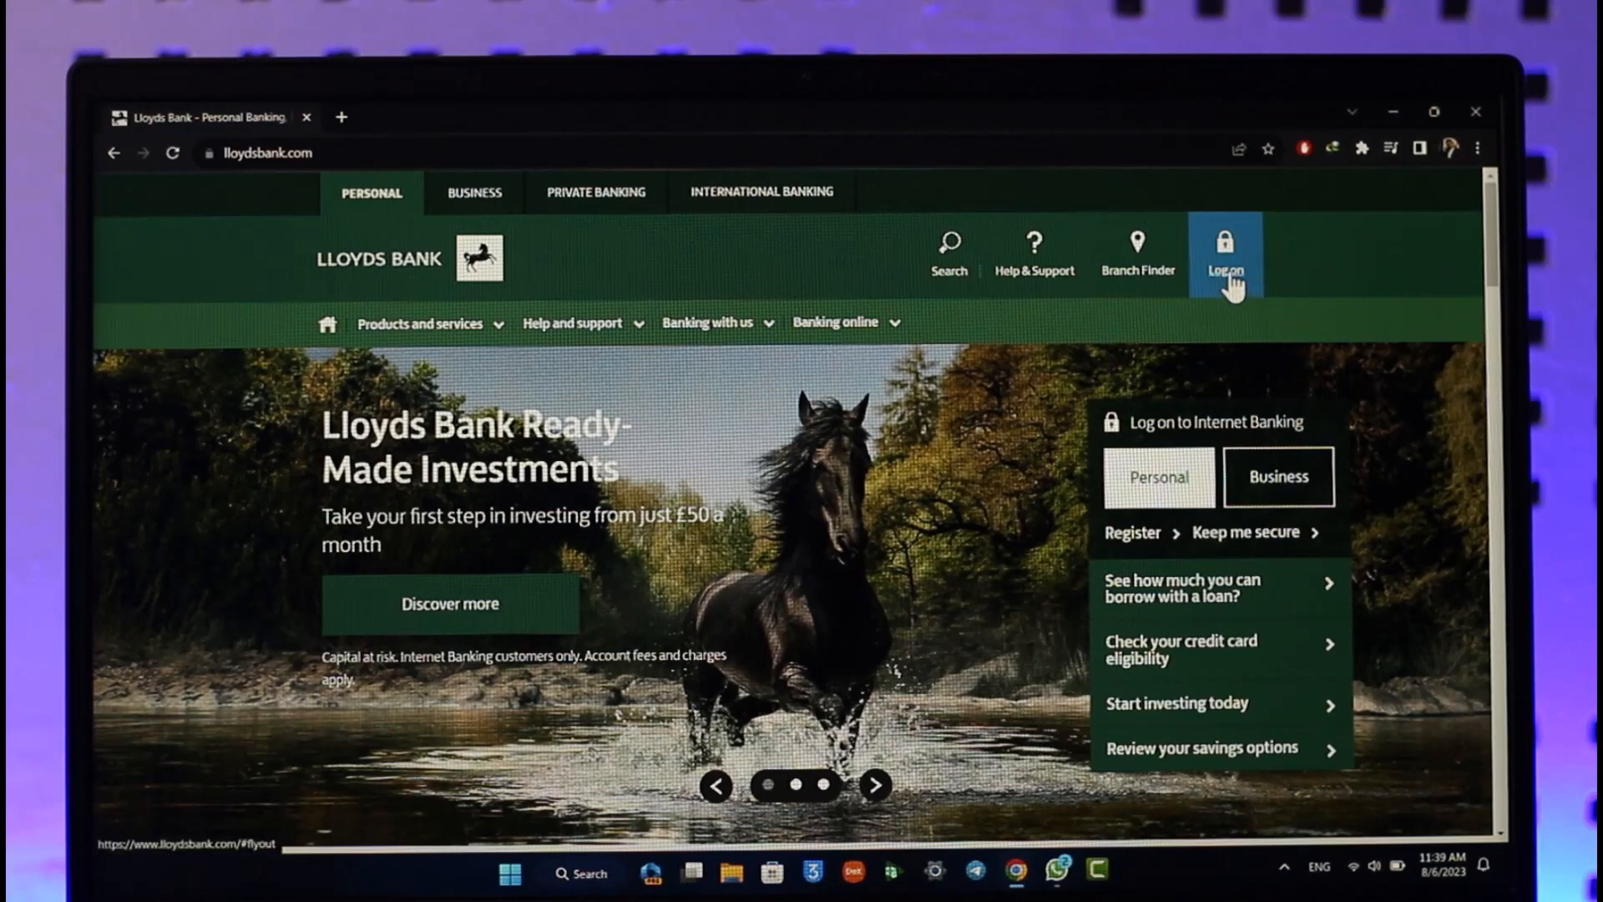
# Open the Personal Internet Banking logon page from the header's Log on menu
pyautogui.click(1224, 254)
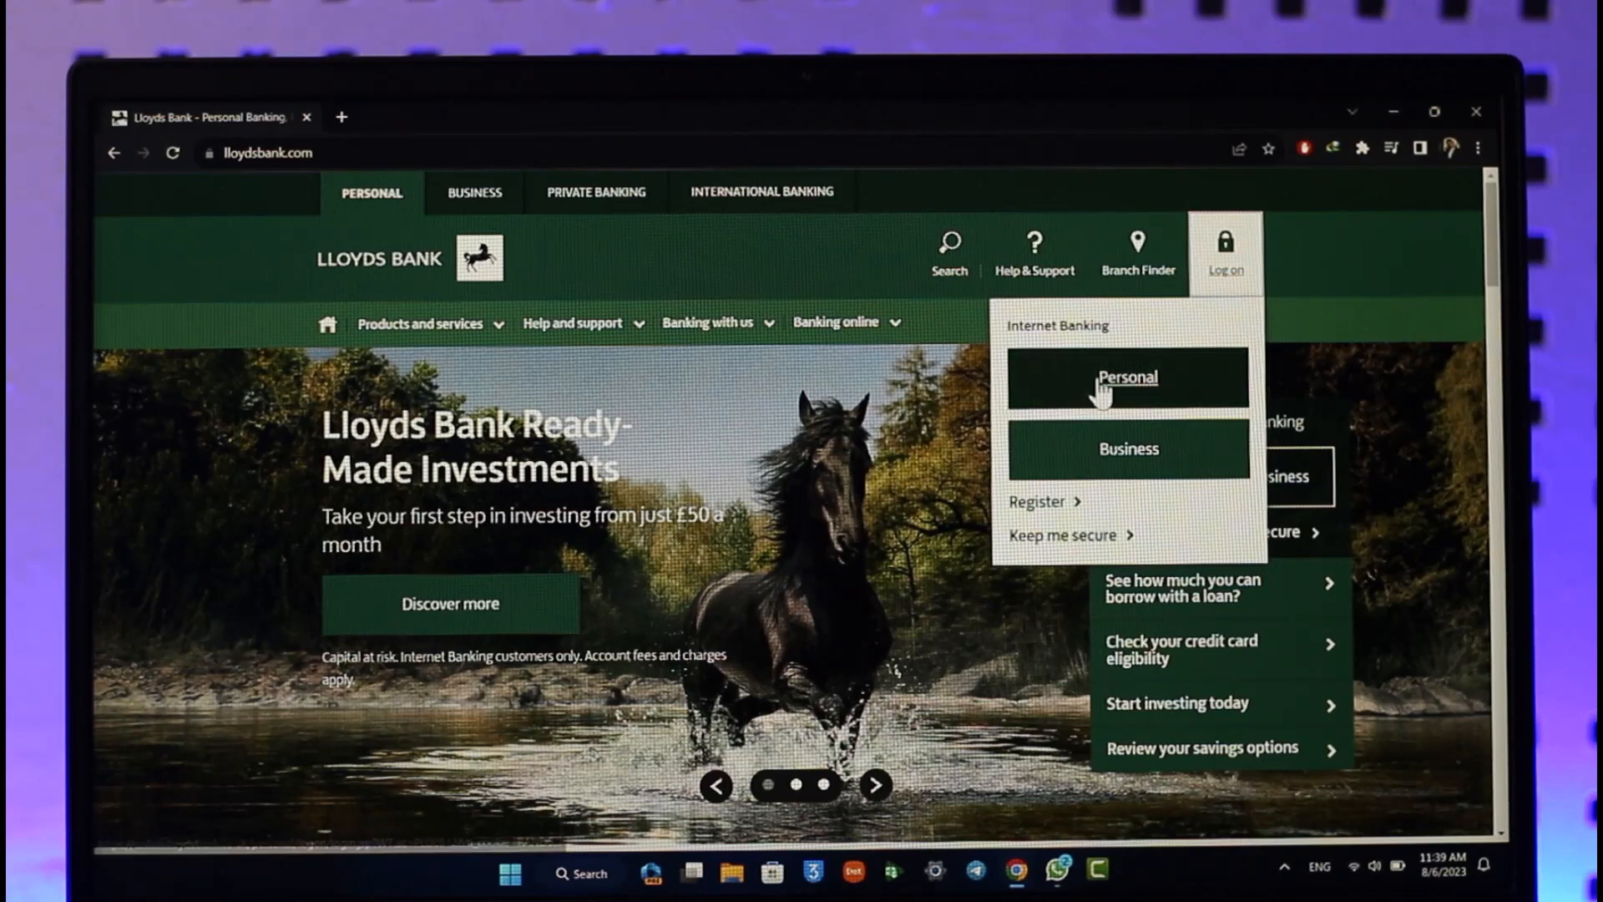
pyautogui.moveTo(1128, 450)
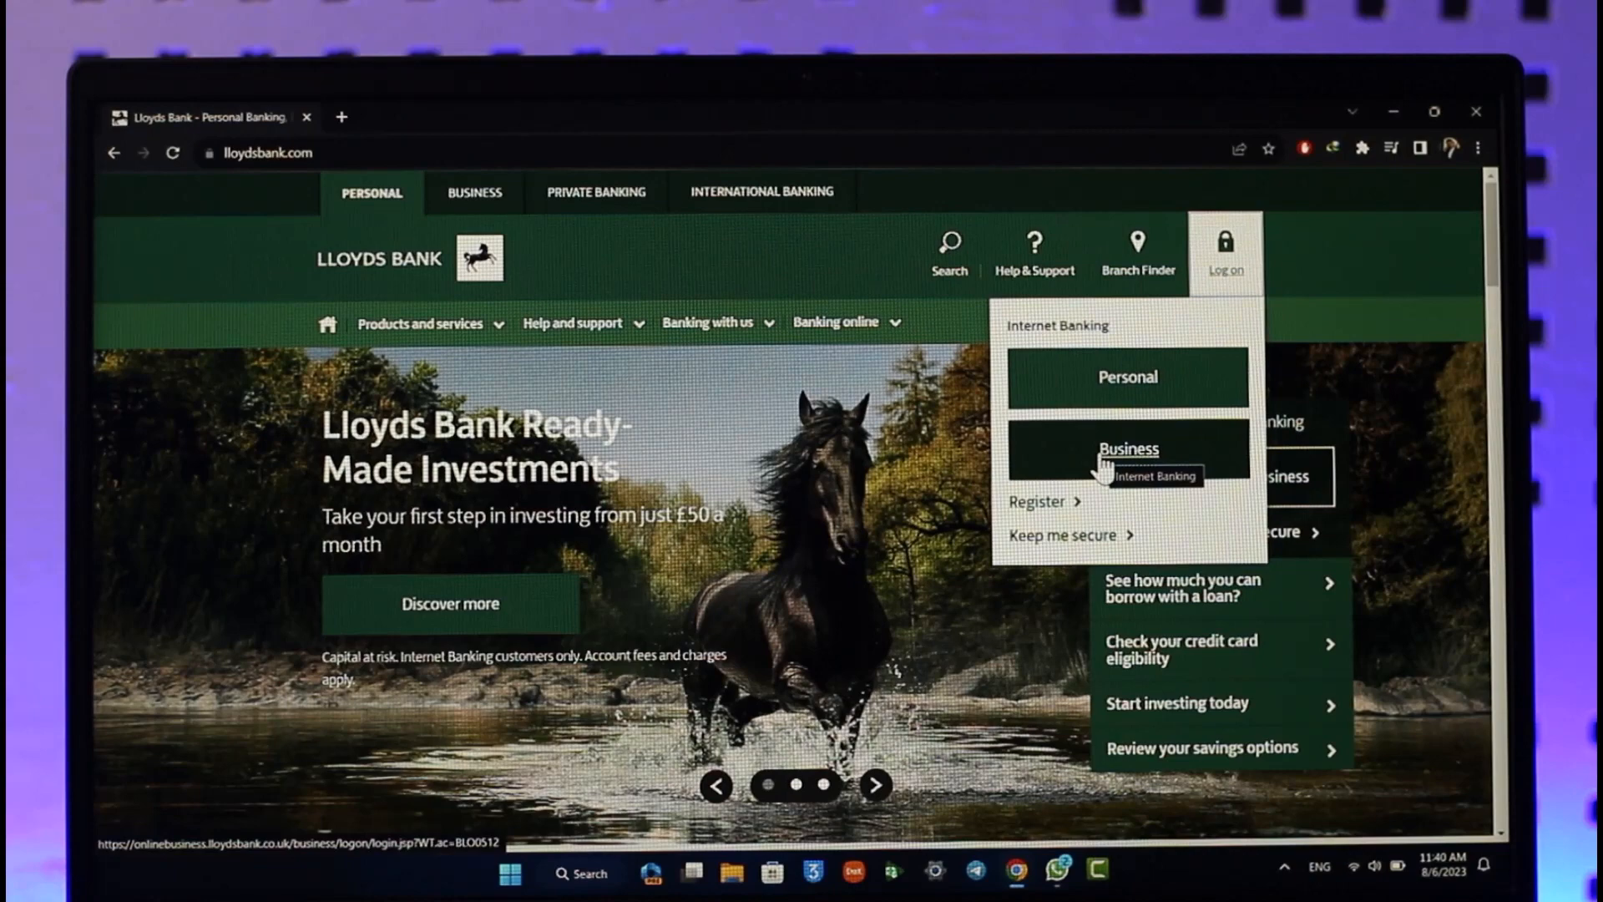
pyautogui.click(1126, 377)
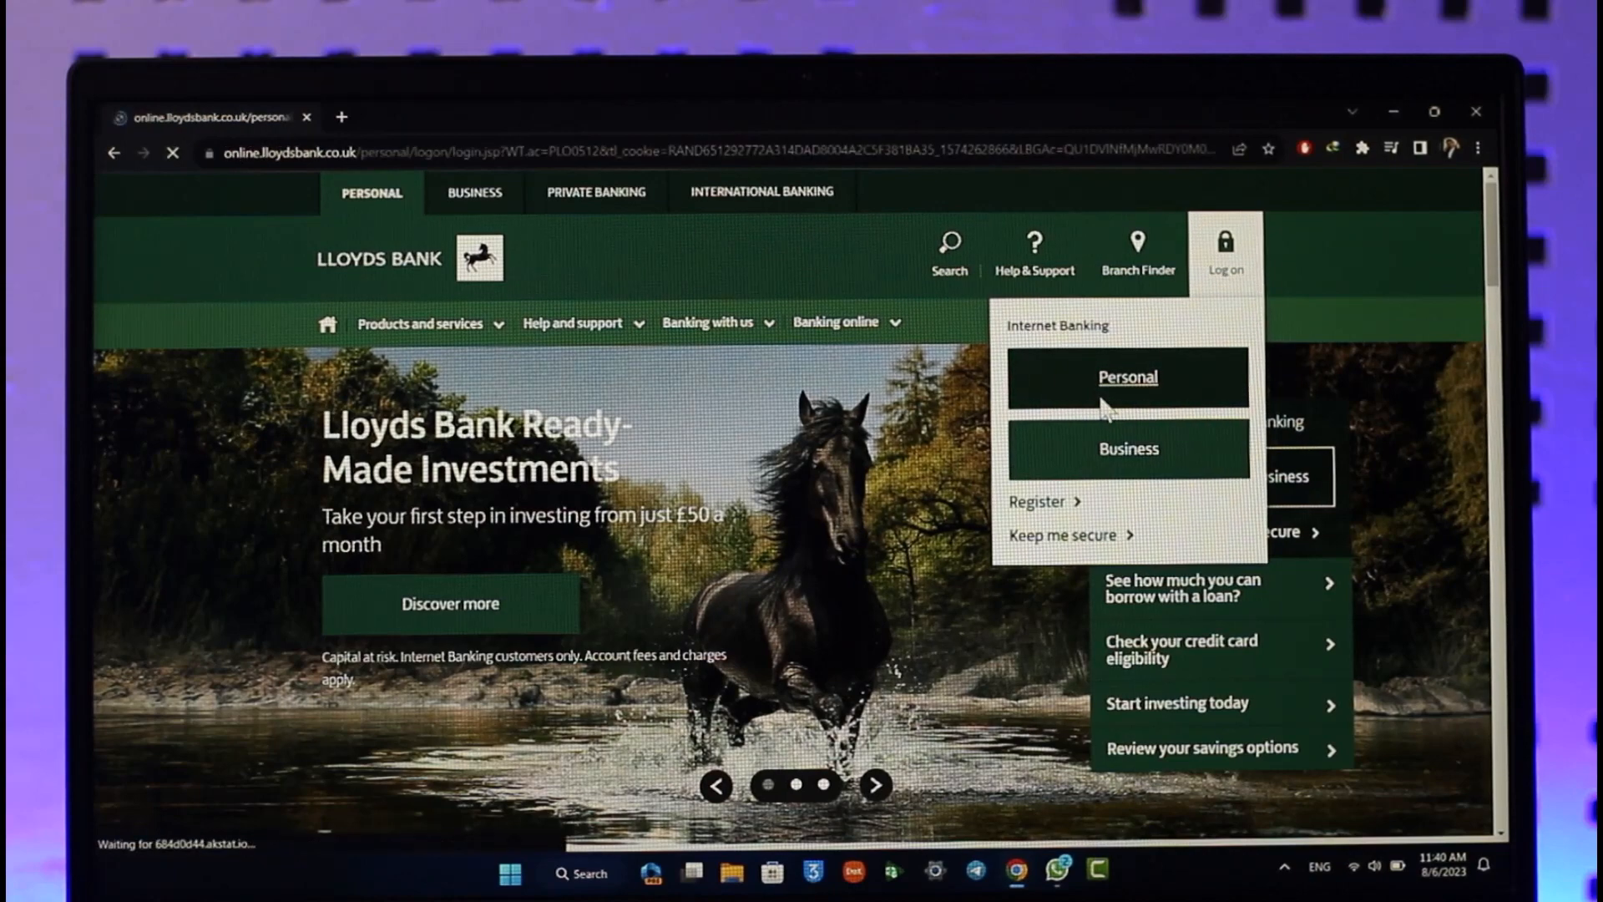
pyautogui.click(1128, 377)
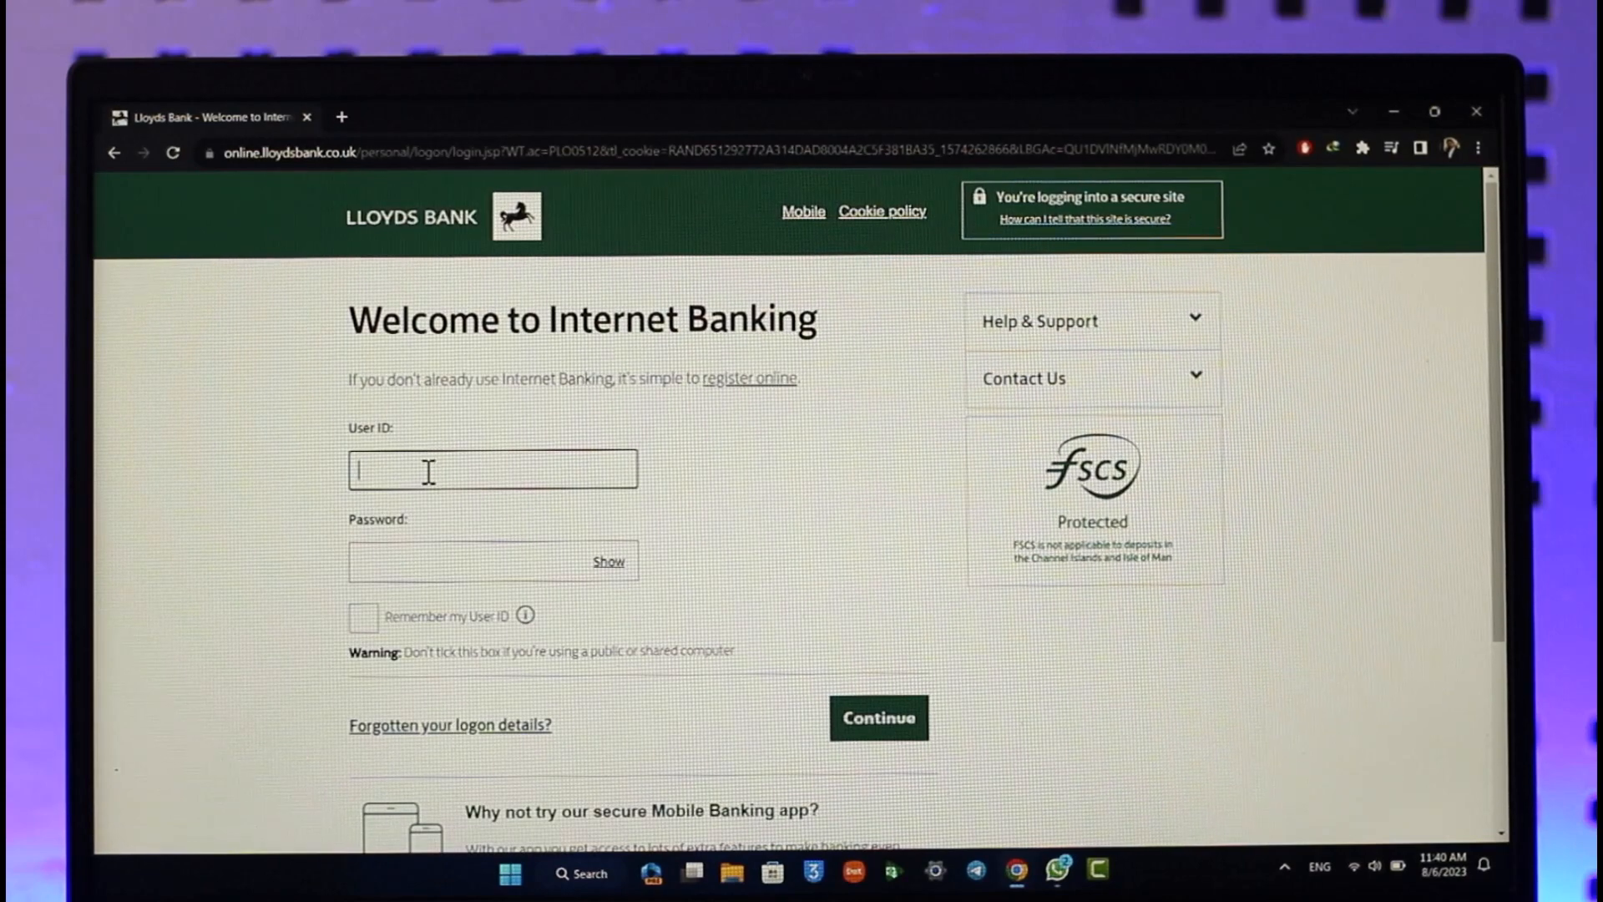
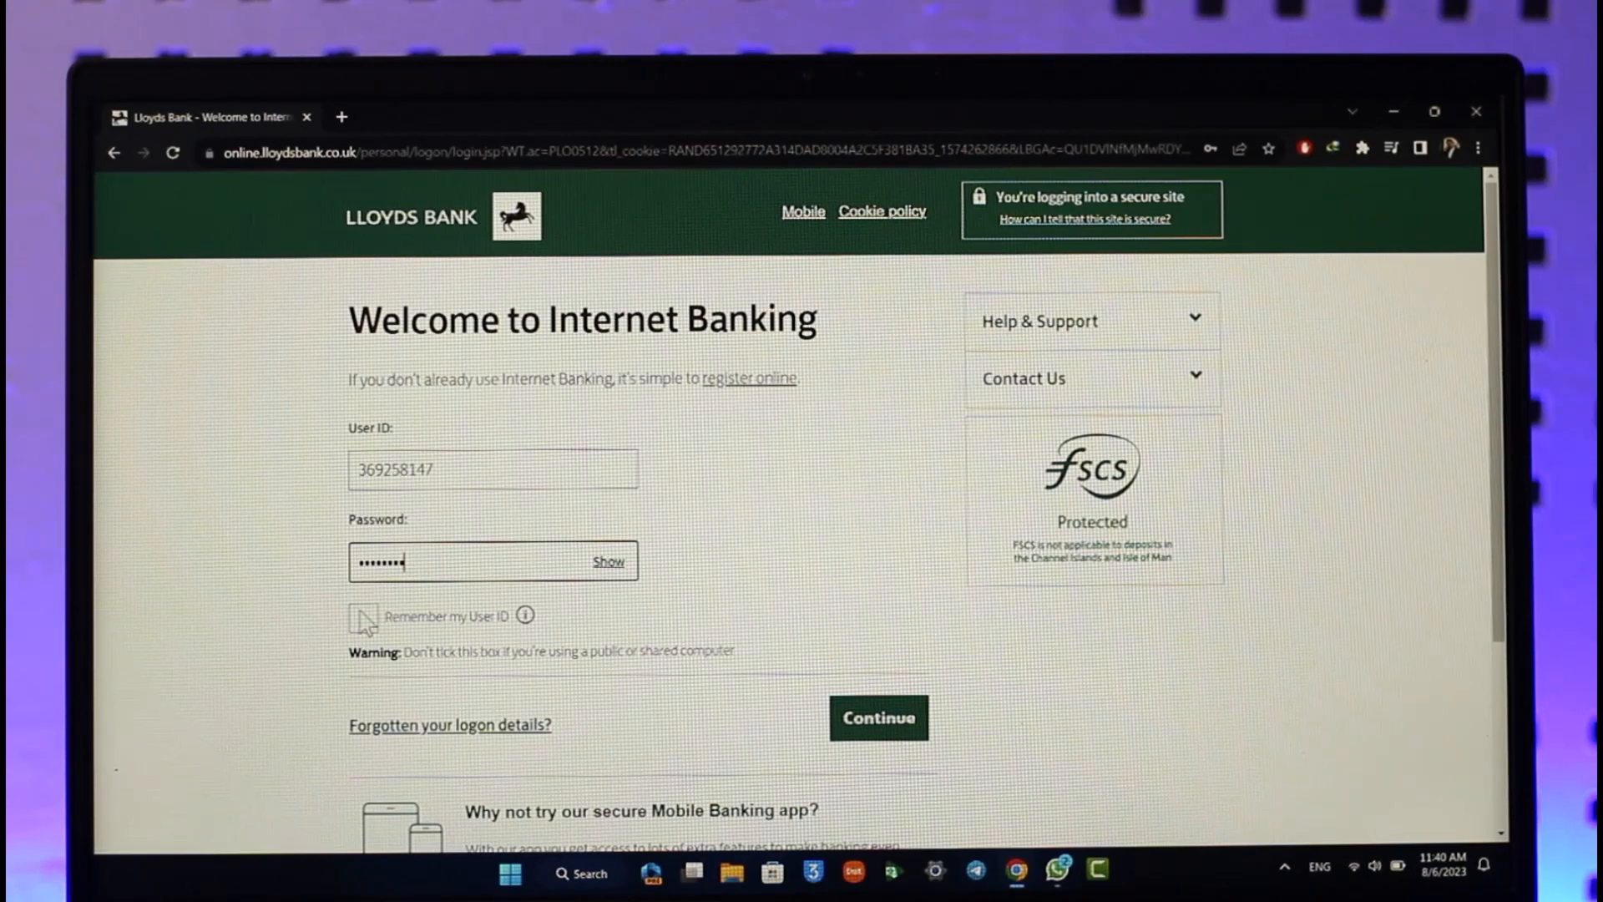
pyautogui.scroll(-3)
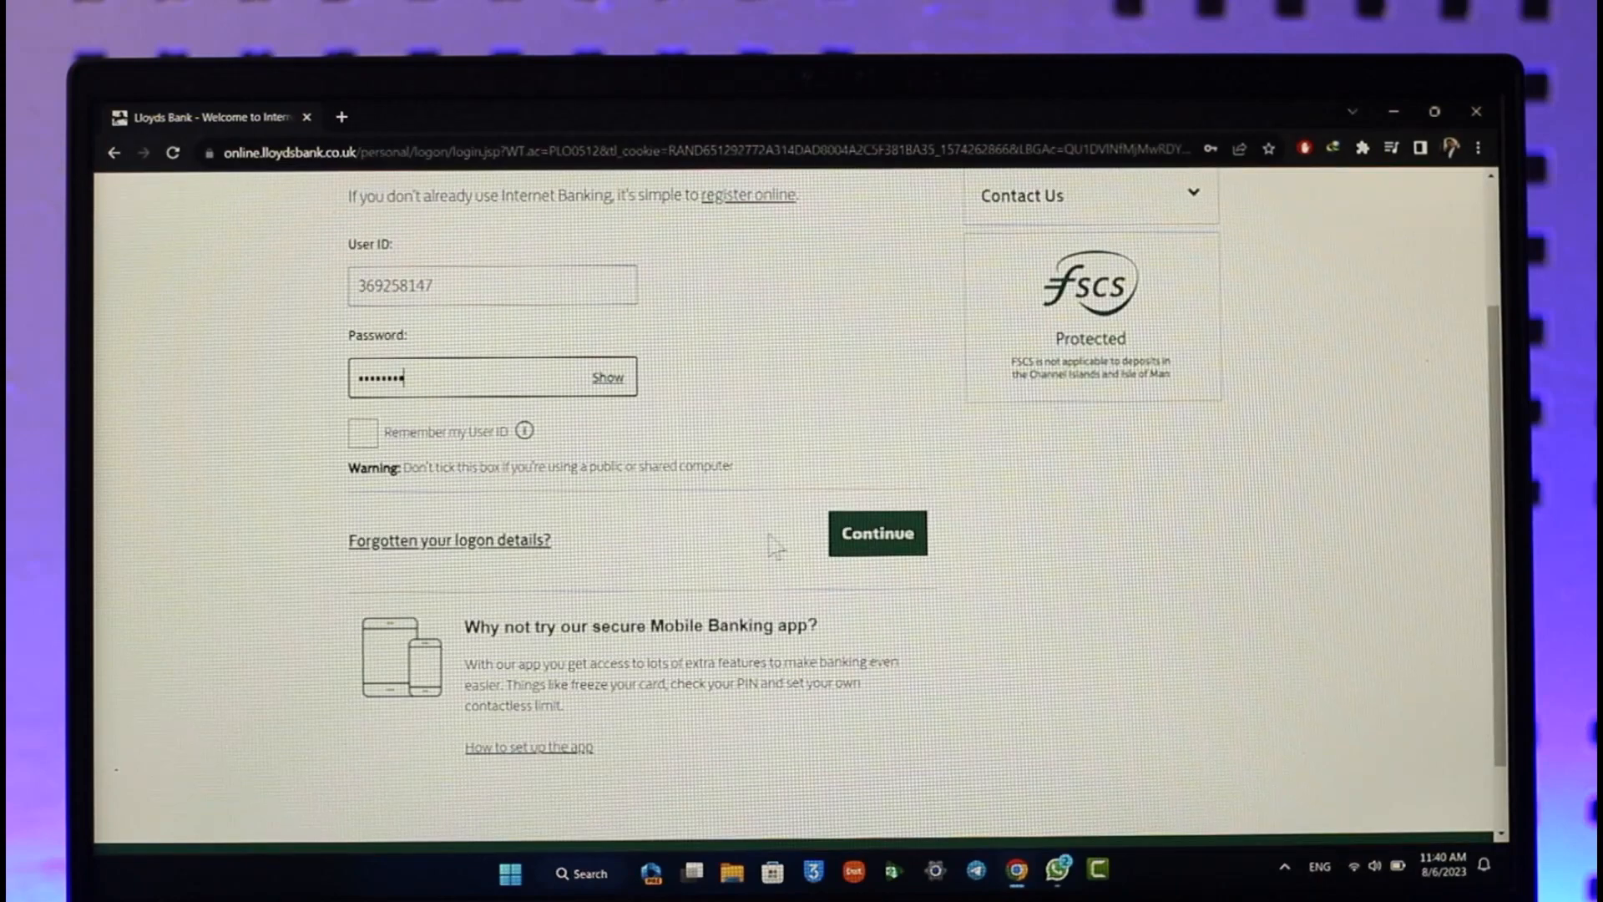
pyautogui.scroll(-3)
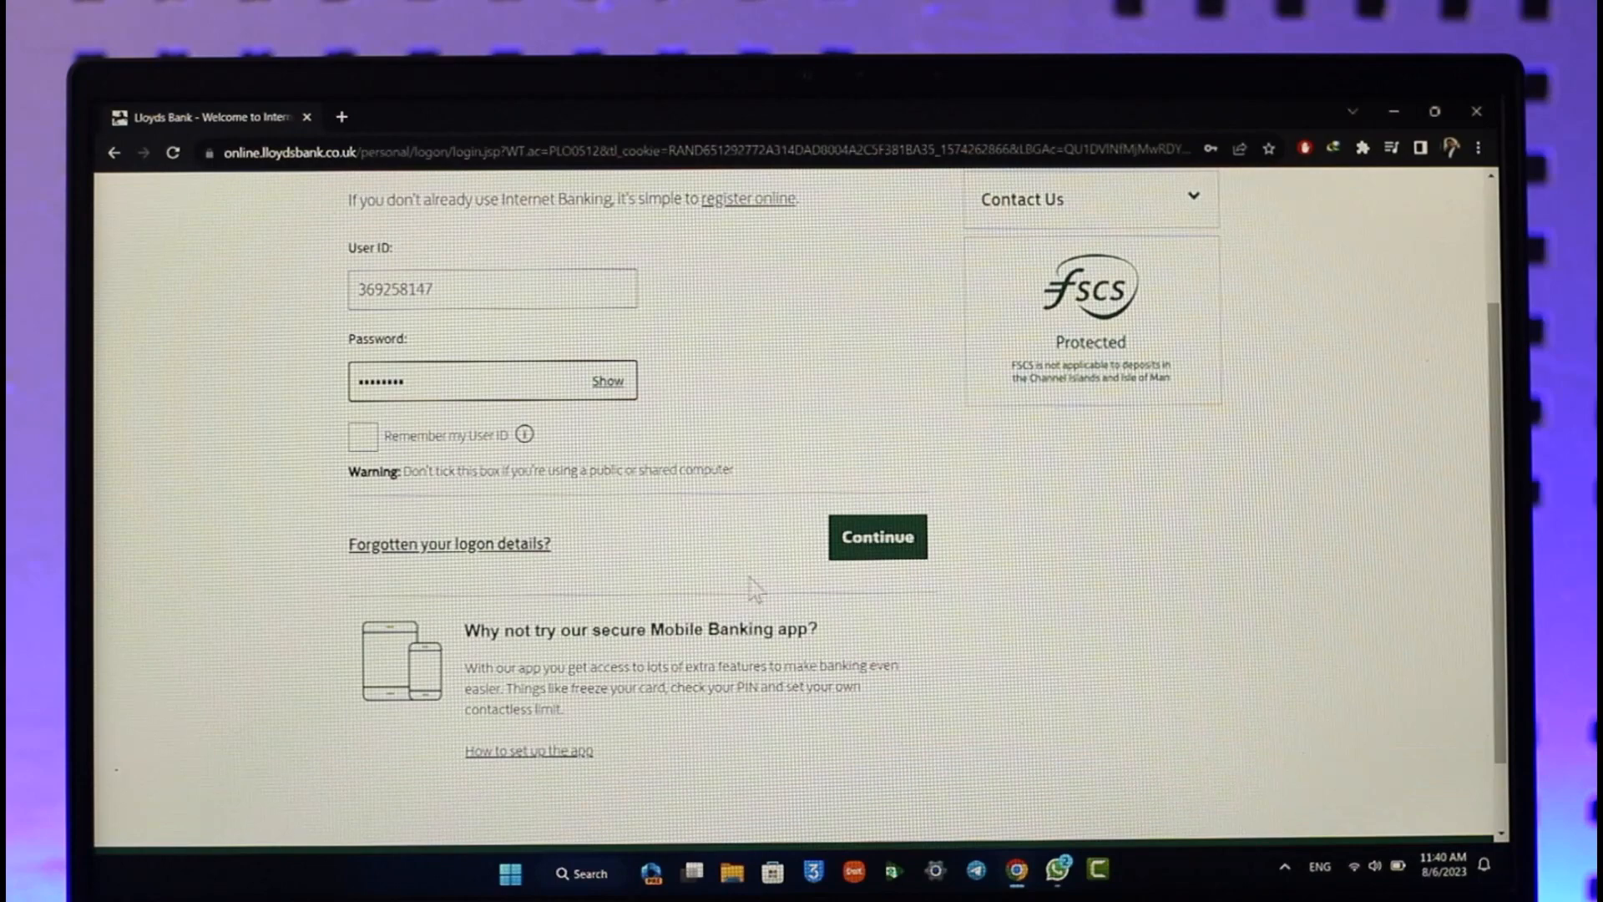
pyautogui.moveTo(470, 568)
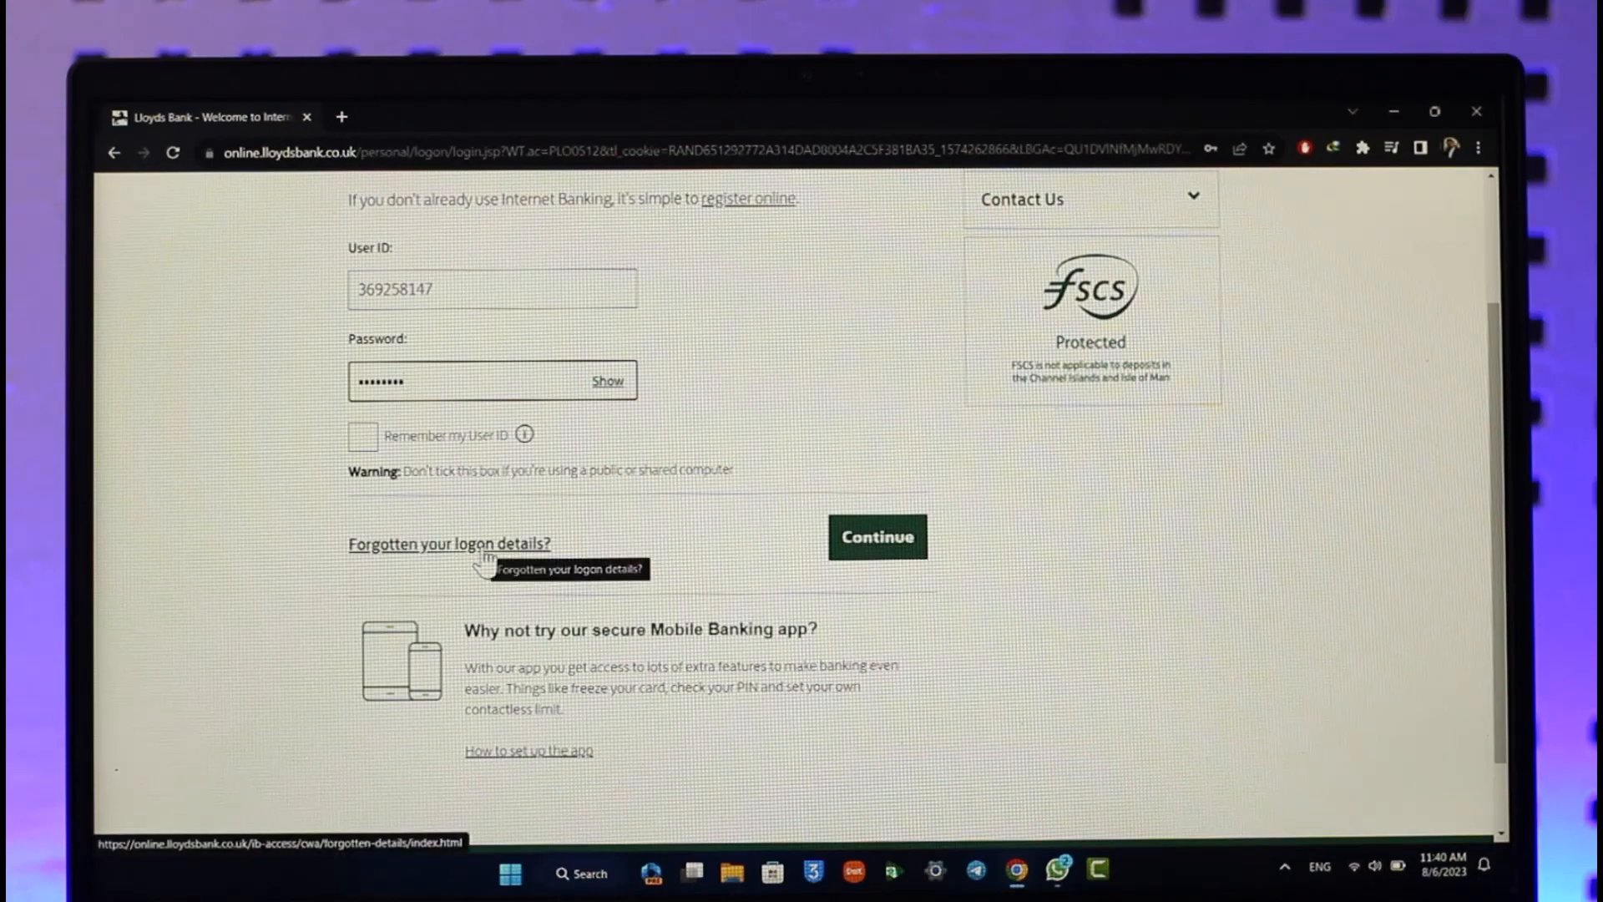
pyautogui.moveTo(642, 575)
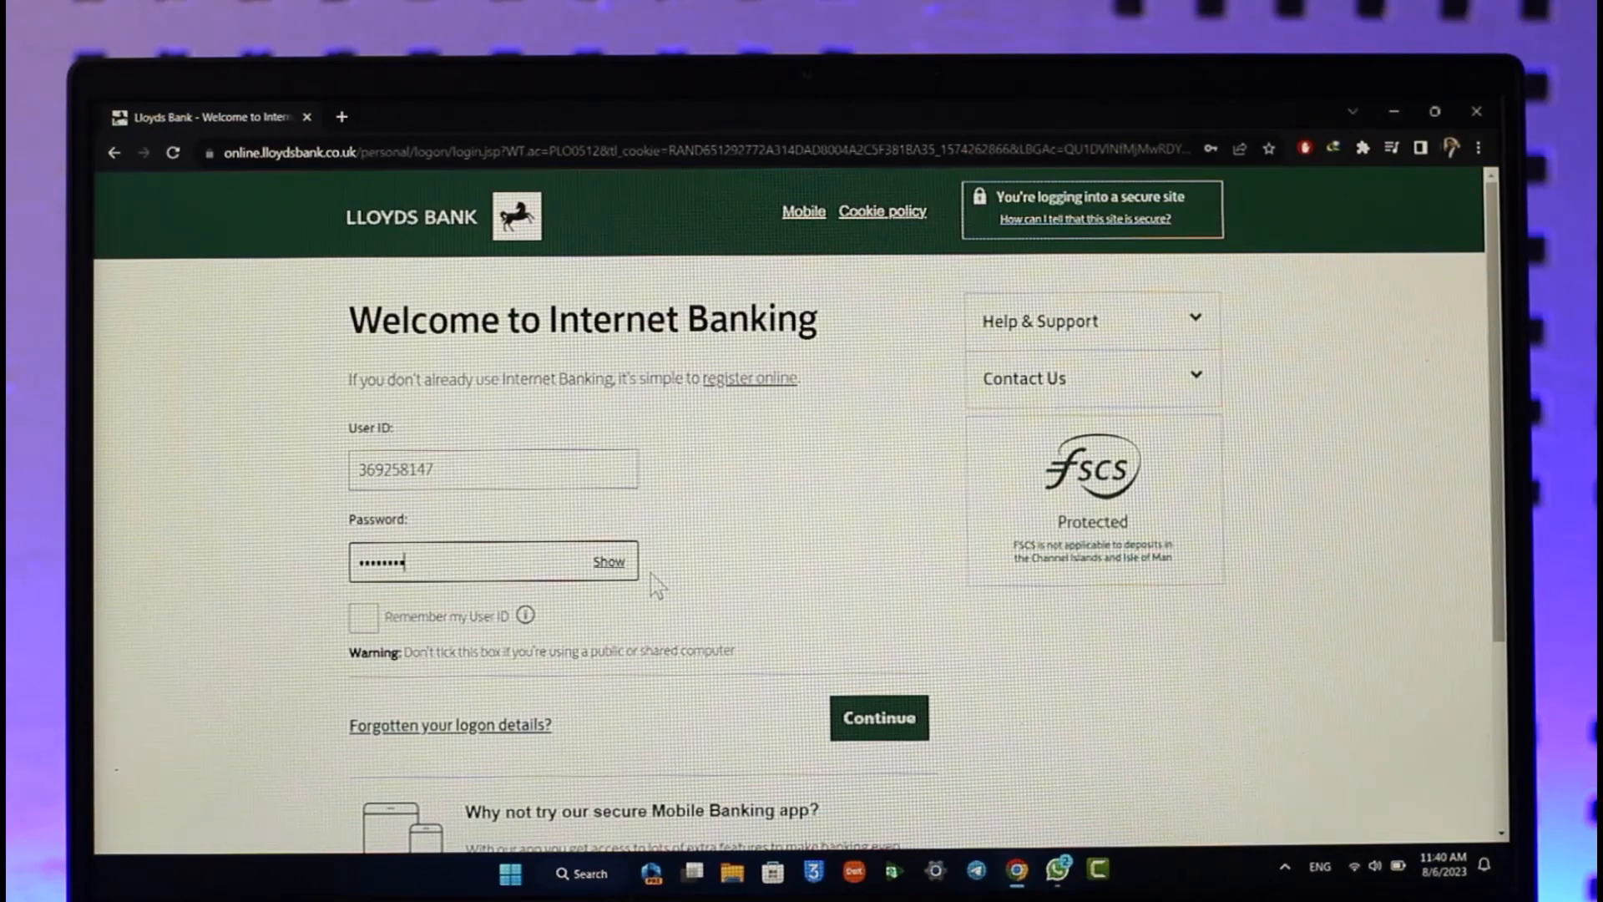
pyautogui.moveTo(552, 633)
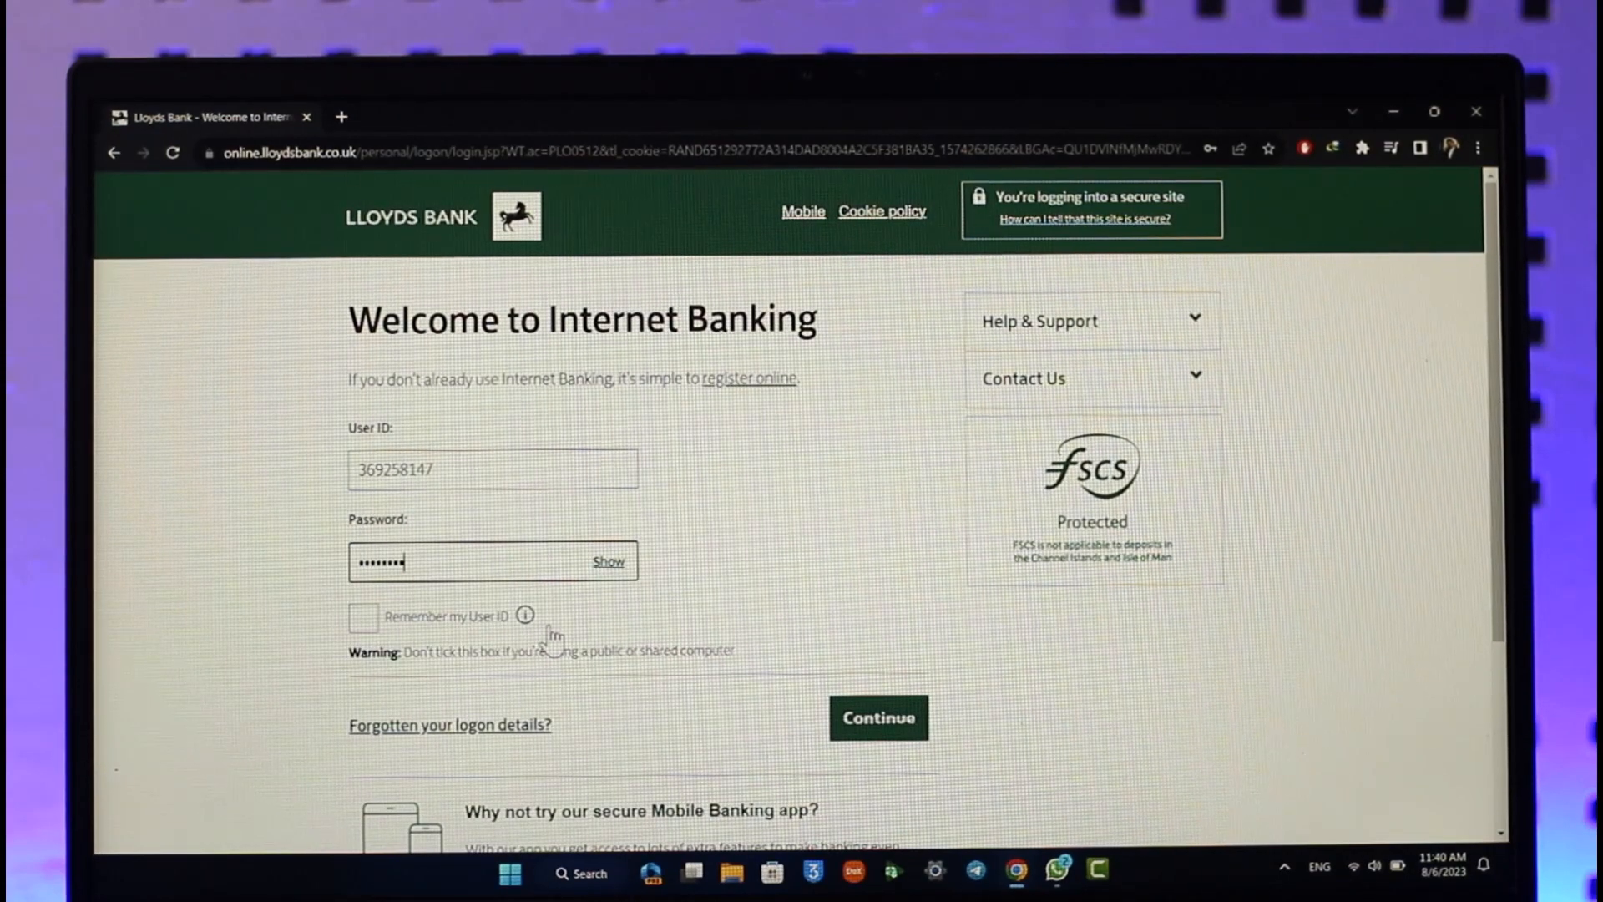